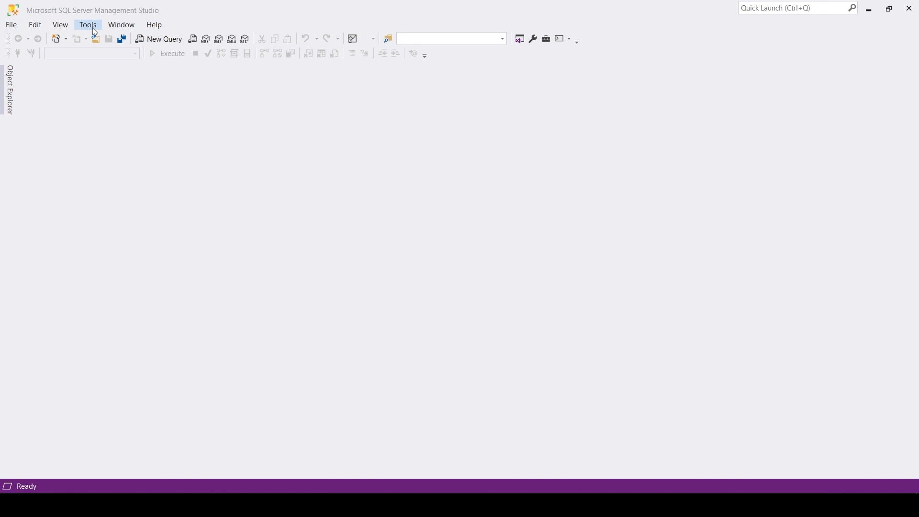
# - Open Tools > Options and view the Color theme list: Blue, Blue (Extra Contrast), Light
pyautogui.click(86, 24)
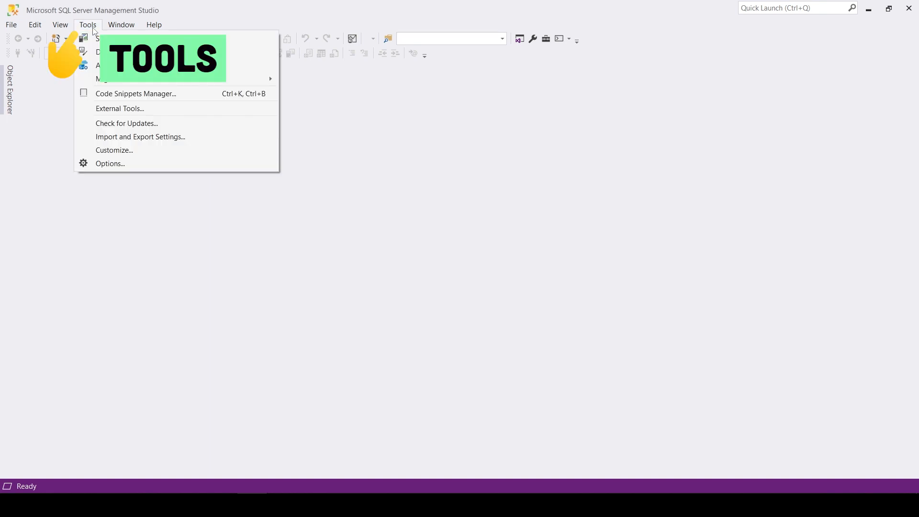
pyautogui.click(109, 163)
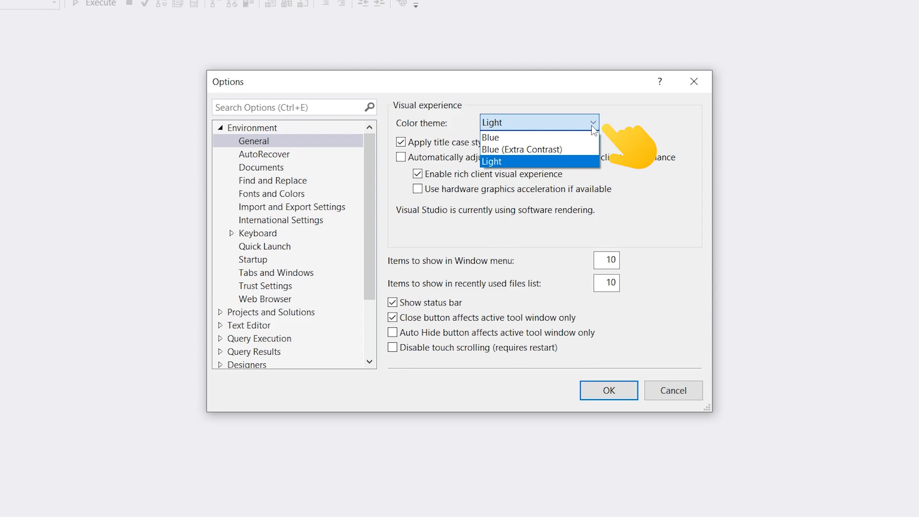
pyautogui.click(609, 391)
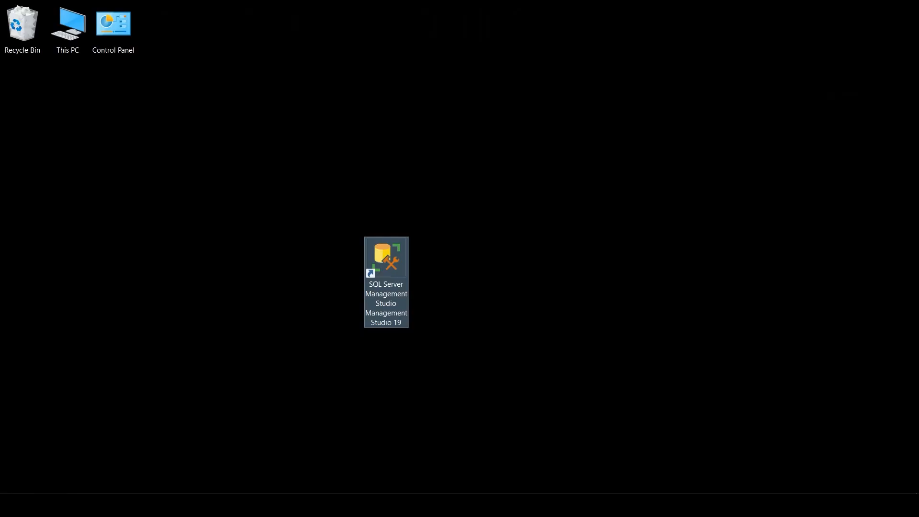
# - Open the SSMS 19 shortcut's Properties and go to its file location in the IDE folder
pyautogui.rightClick(386, 258)
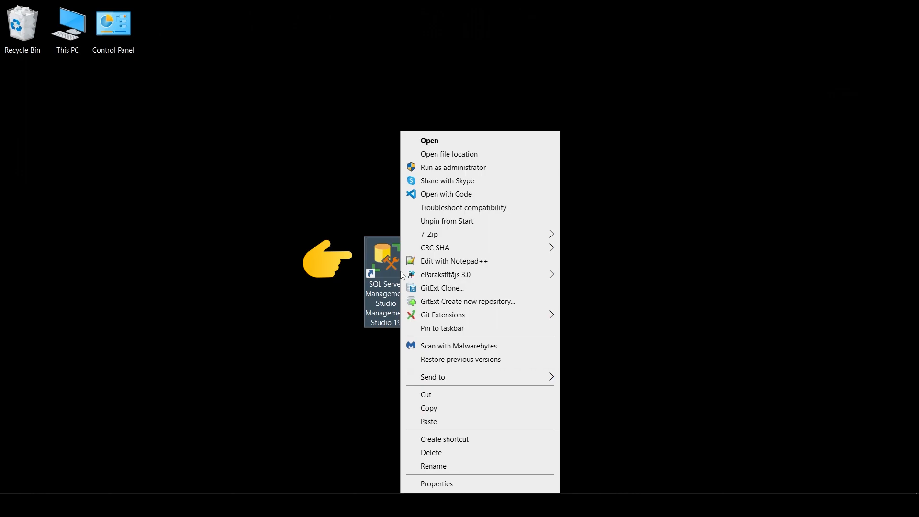
pyautogui.click(437, 484)
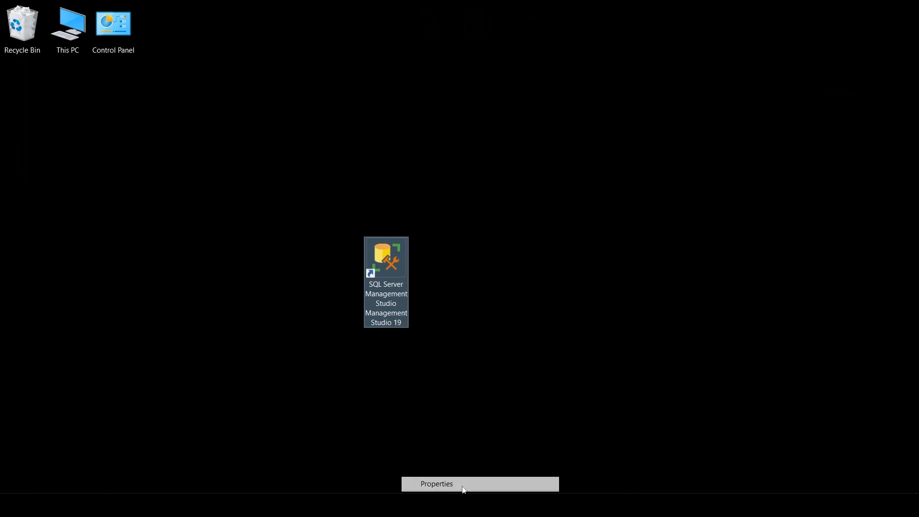
pyautogui.click(437, 484)
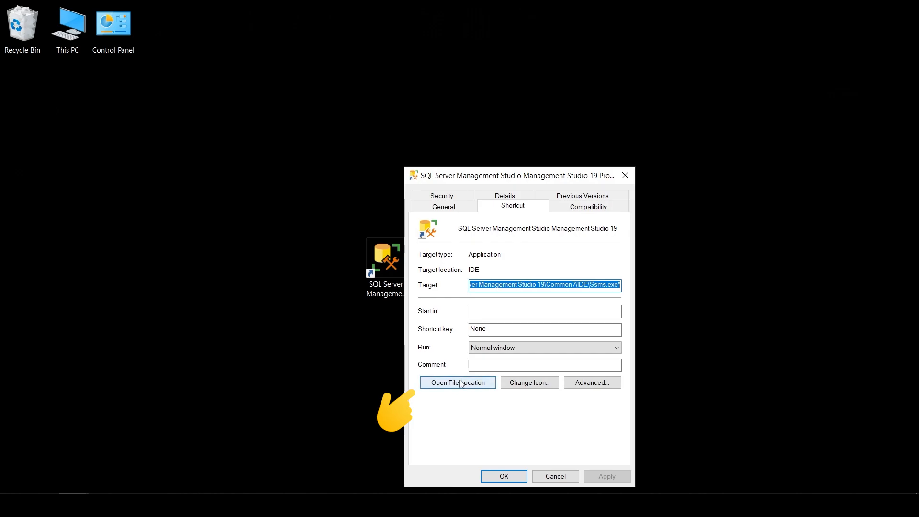
pyautogui.click(457, 382)
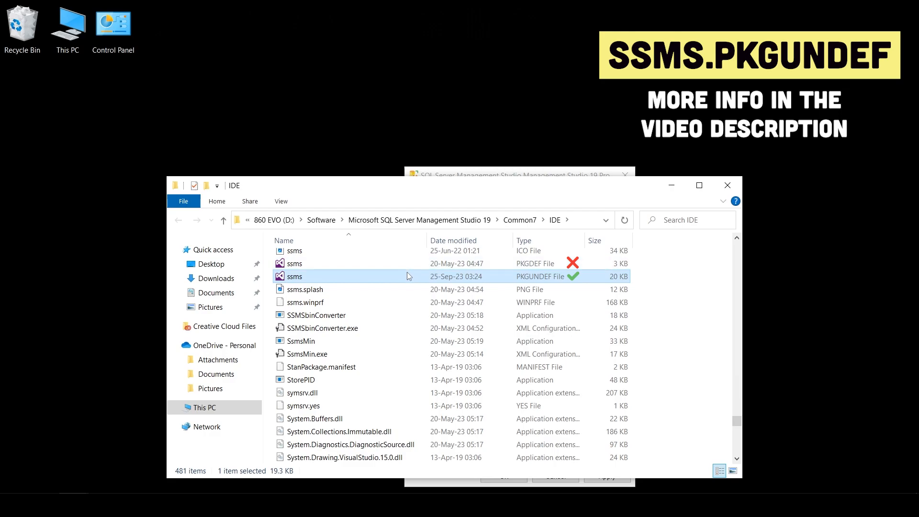
# - Open ssms.pkgundef from the Common7\IDE folder in the code editor
pyautogui.doubleClick(294, 276)
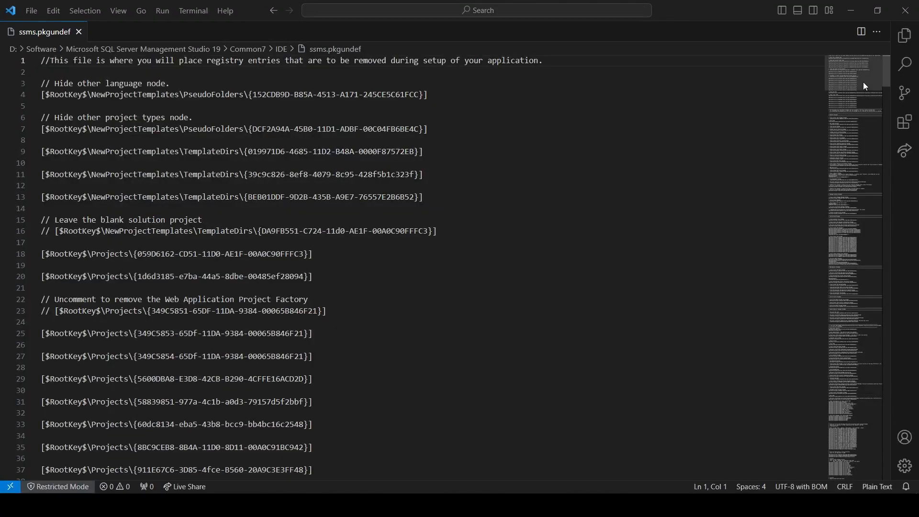
# - Add // before the Themes line under Remove Dark theme, then recheck SSMS colour themes
pyautogui.scroll(-3)
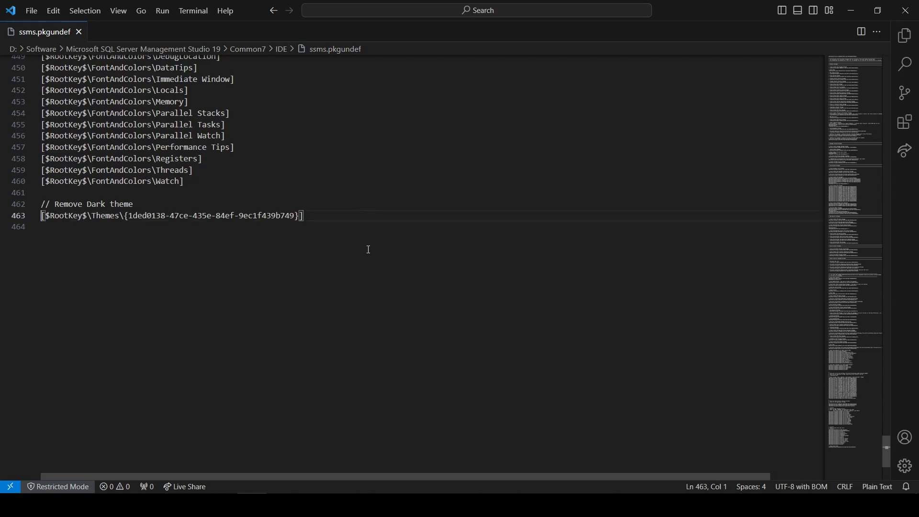
pyautogui.write('//')
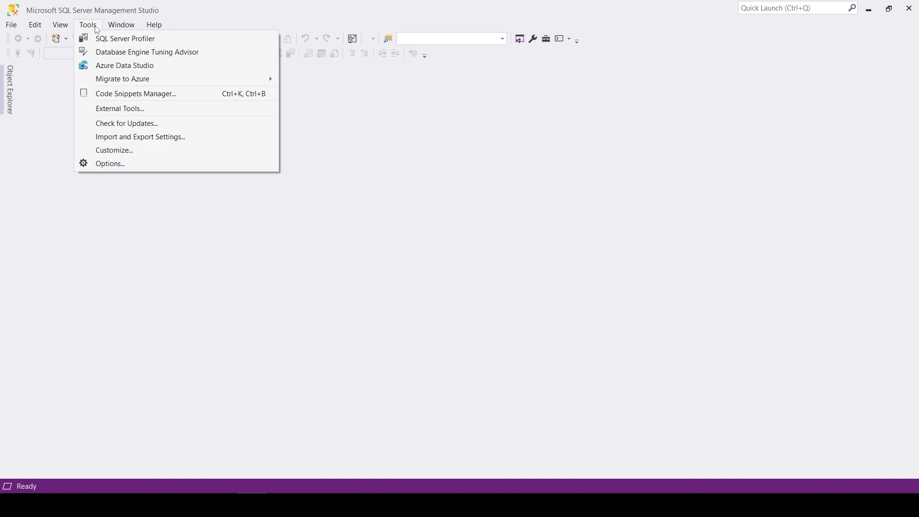
pyautogui.click(110, 163)
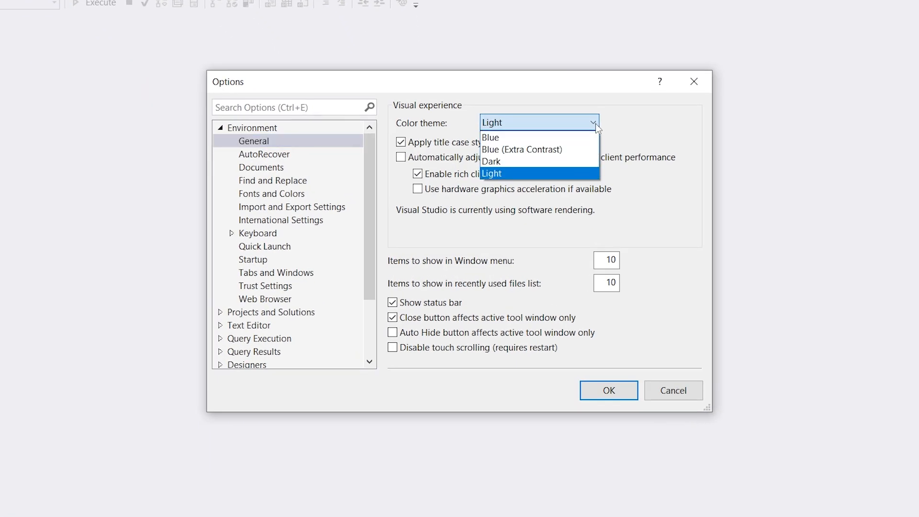